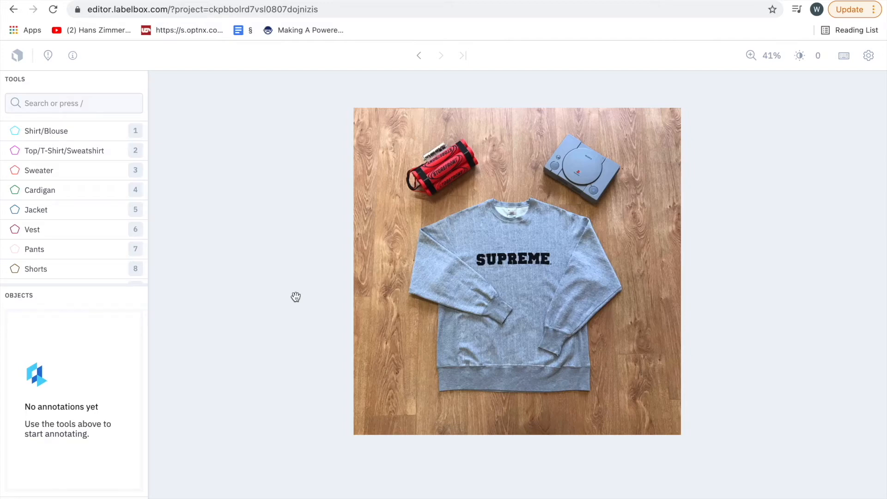
pyautogui.moveTo(347, 251)
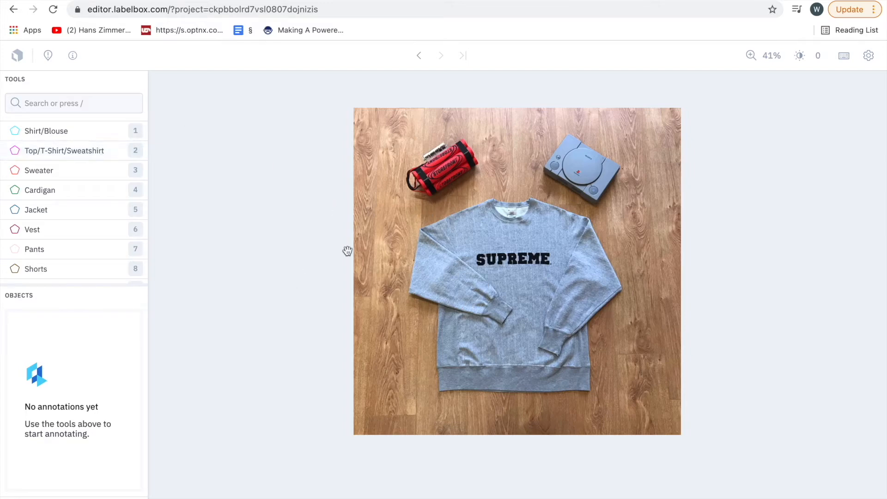
pyautogui.moveTo(289, 190)
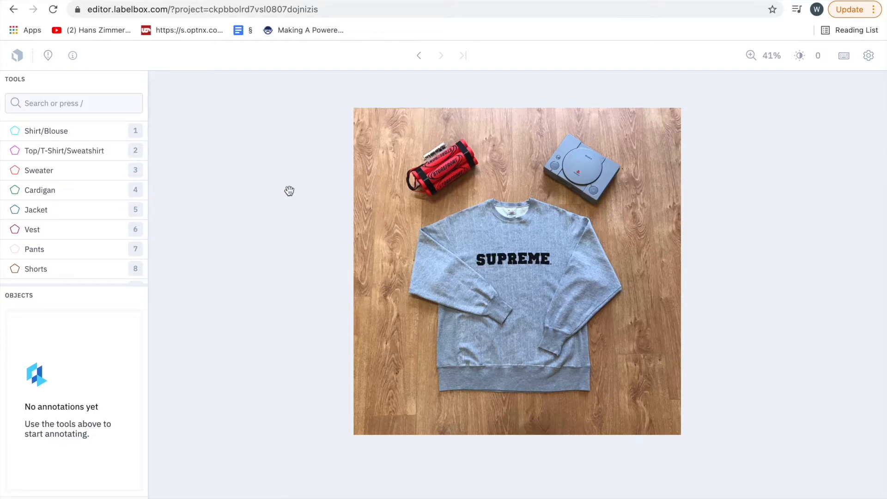
pyautogui.moveTo(444, 234)
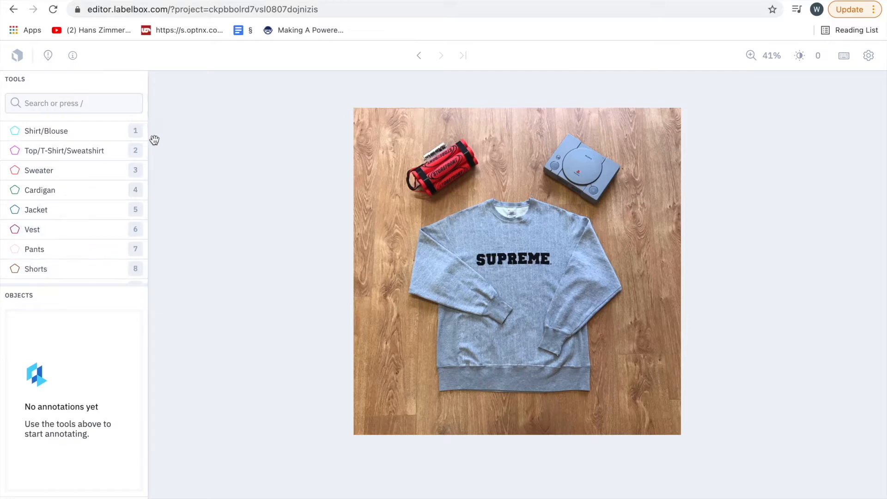
pyautogui.moveTo(66, 166)
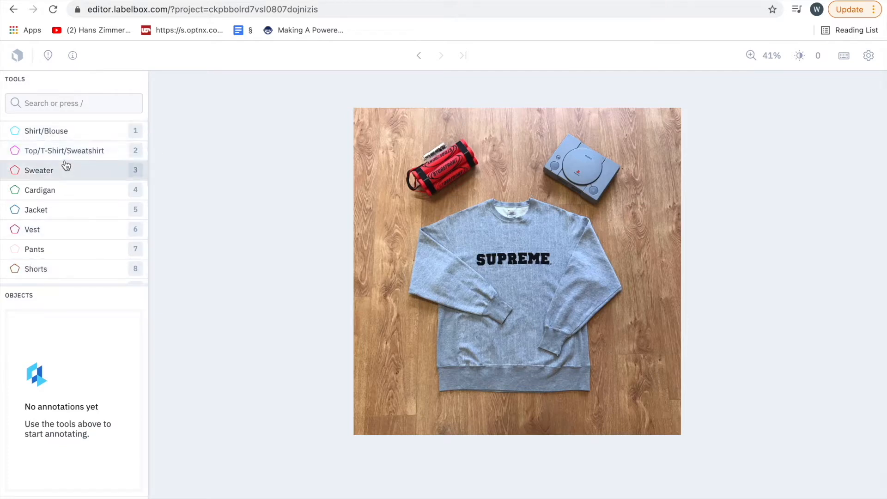
pyautogui.moveTo(64, 151)
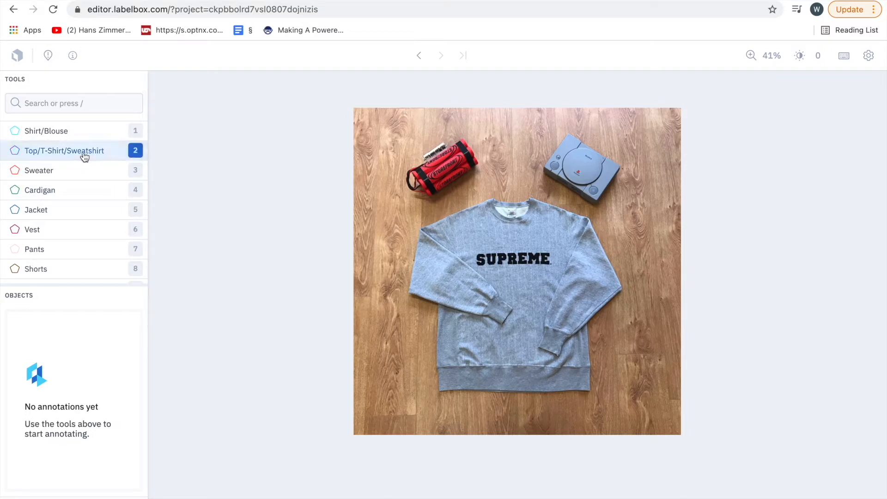
pyautogui.moveTo(82, 181)
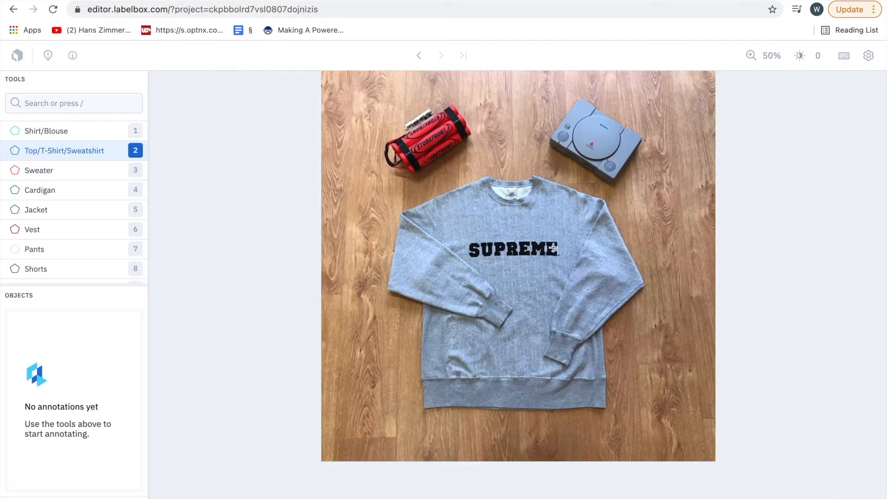
pyautogui.moveTo(326, 232)
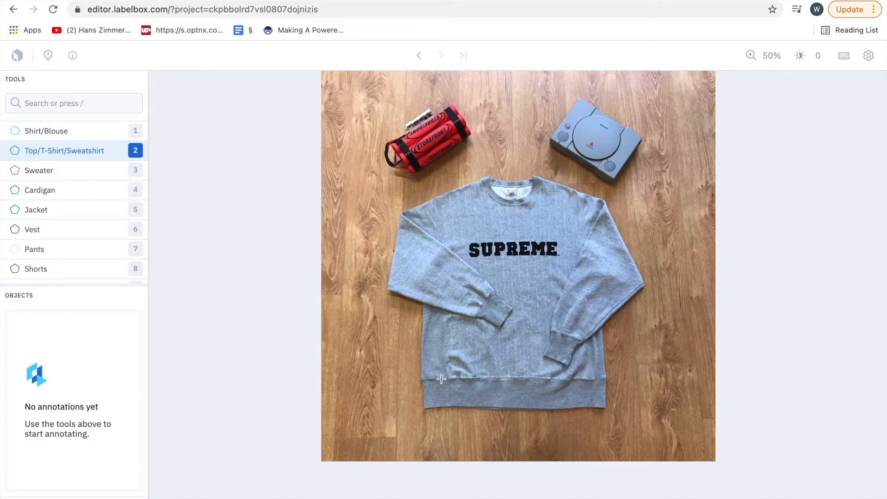
pyautogui.moveTo(418, 364)
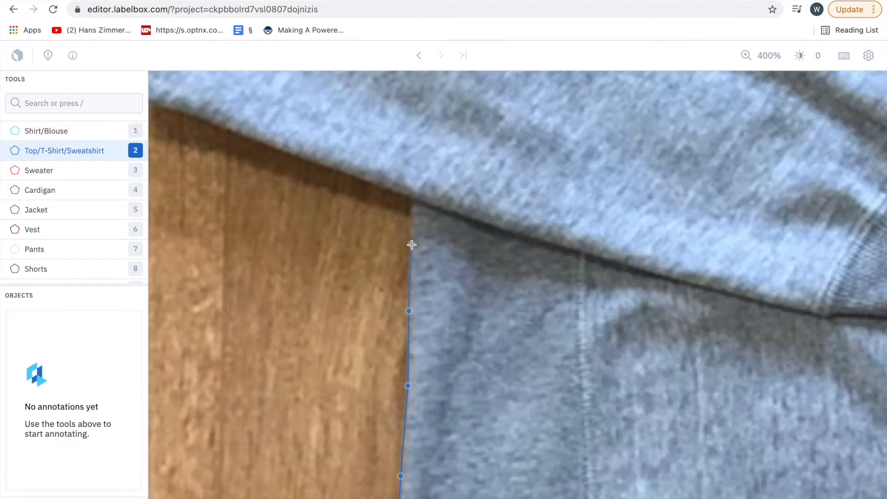
# Step: Add outline points along the sweatshirt's sleeve edge and cuff corner for the Top/T-Shirt/Sweatshirt polygon
pyautogui.click(409, 196)
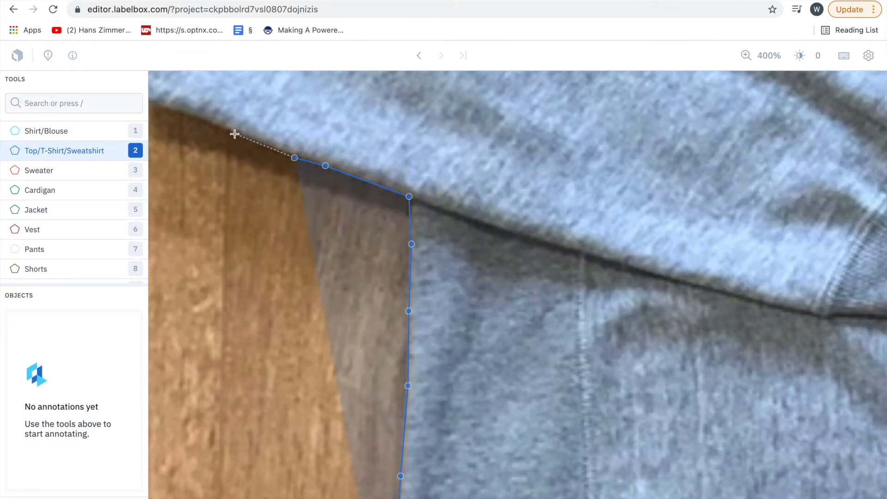
pyautogui.scroll(-3)
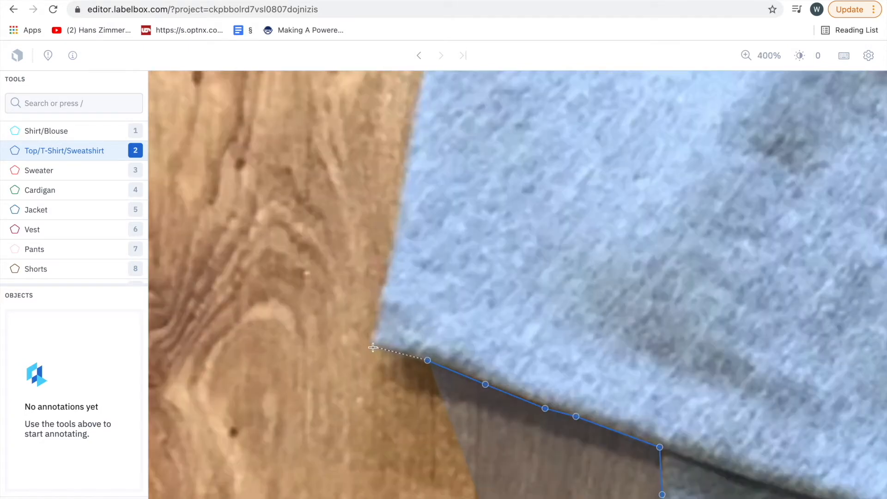
pyautogui.click(371, 346)
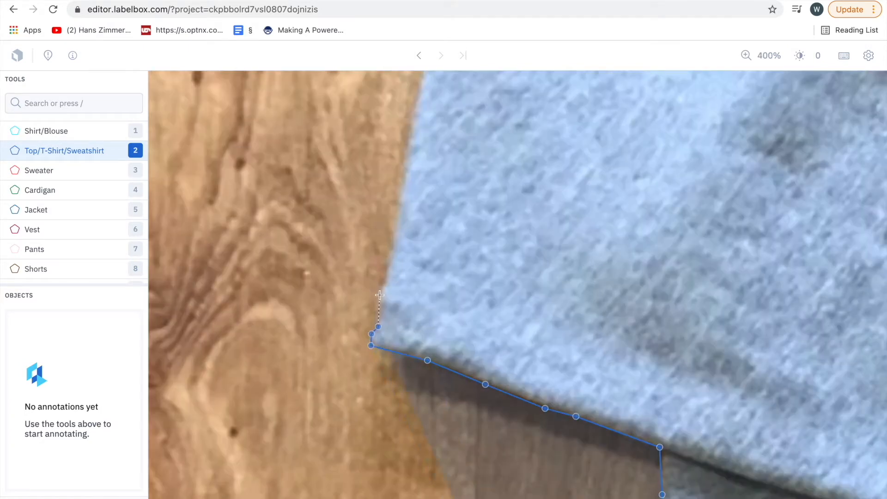
pyautogui.click(390, 255)
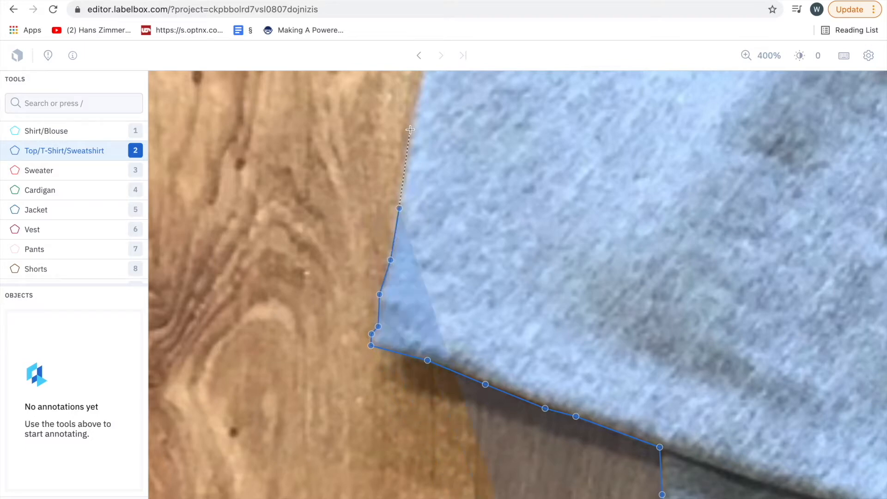
pyautogui.scroll(-3)
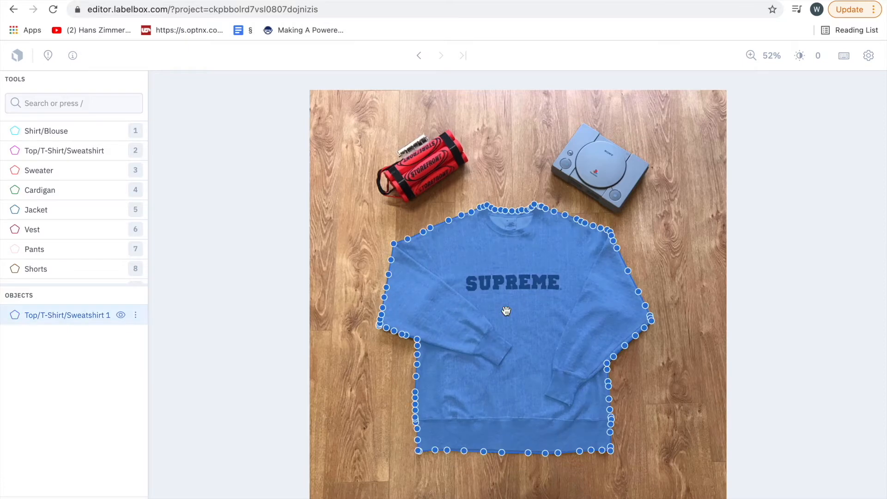
pyautogui.moveTo(453, 387)
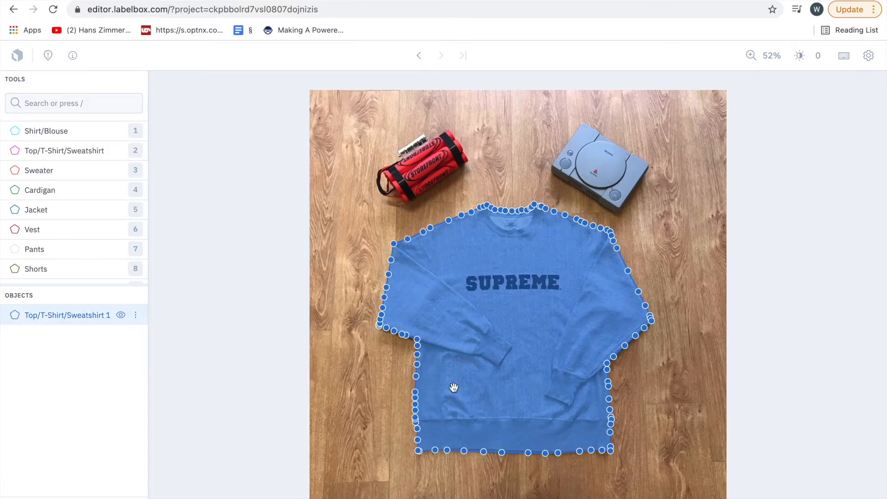
pyautogui.moveTo(60, 210)
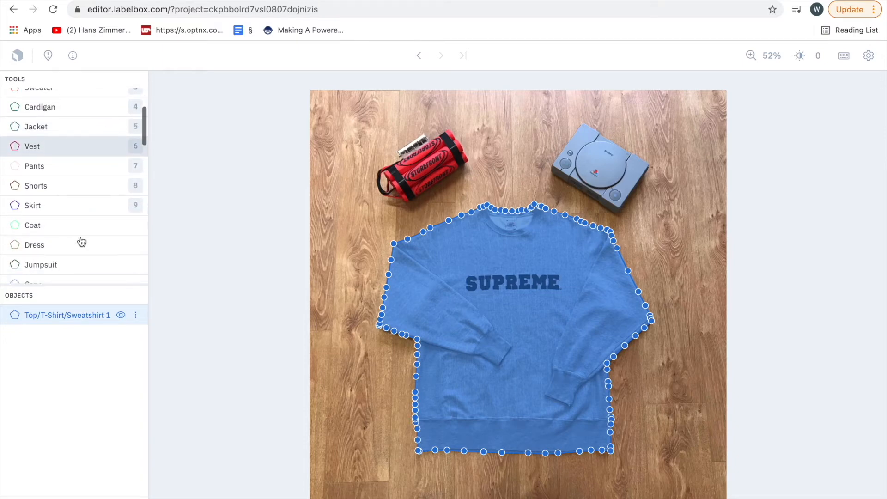
# Step: Scroll down the Tools list toward the Sleeve polygon class
pyautogui.scroll(-3)
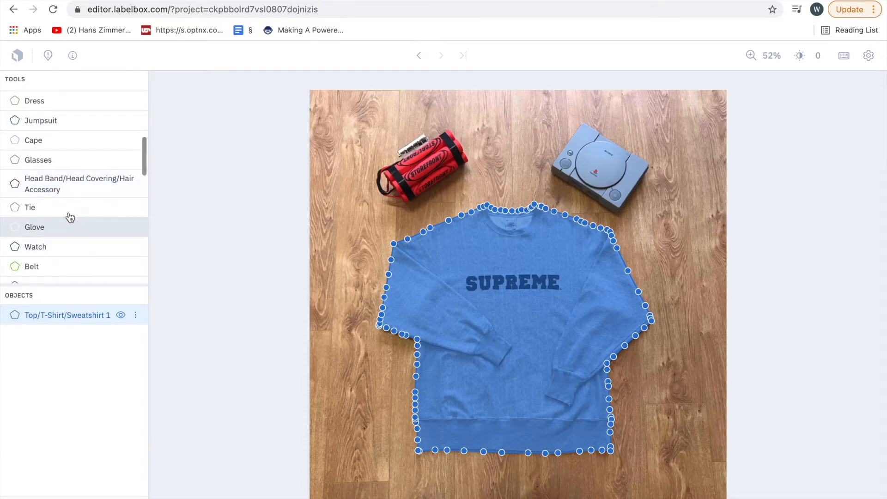
pyautogui.scroll(-3)
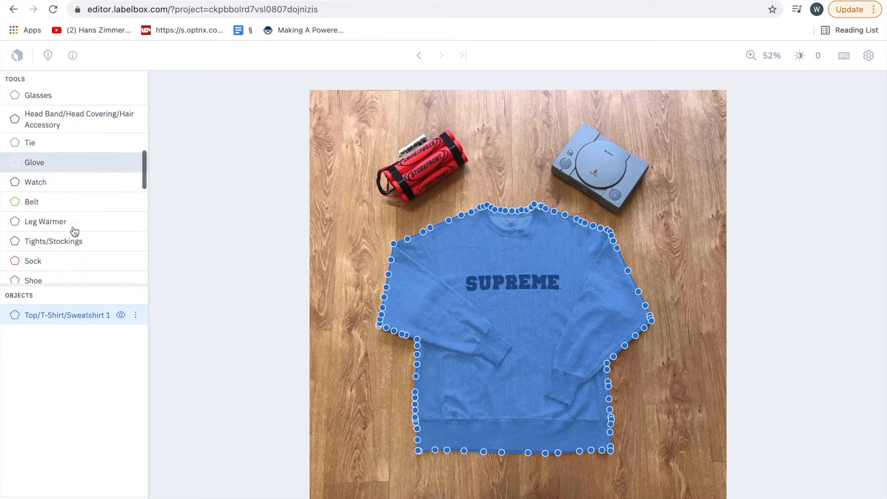
pyautogui.scroll(-3)
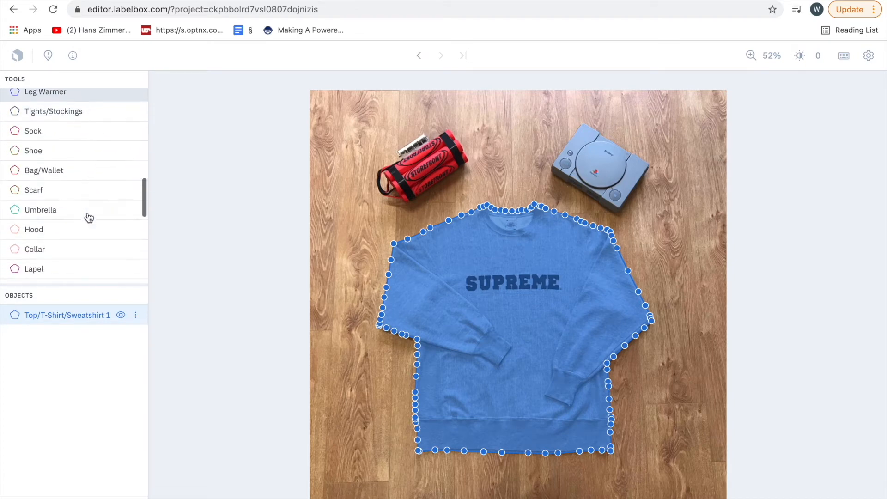
pyautogui.scroll(-3)
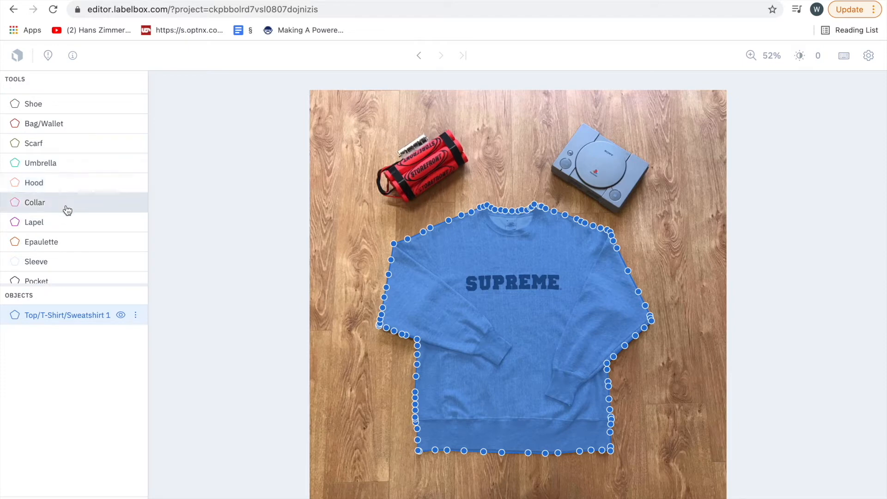
pyautogui.scroll(-3)
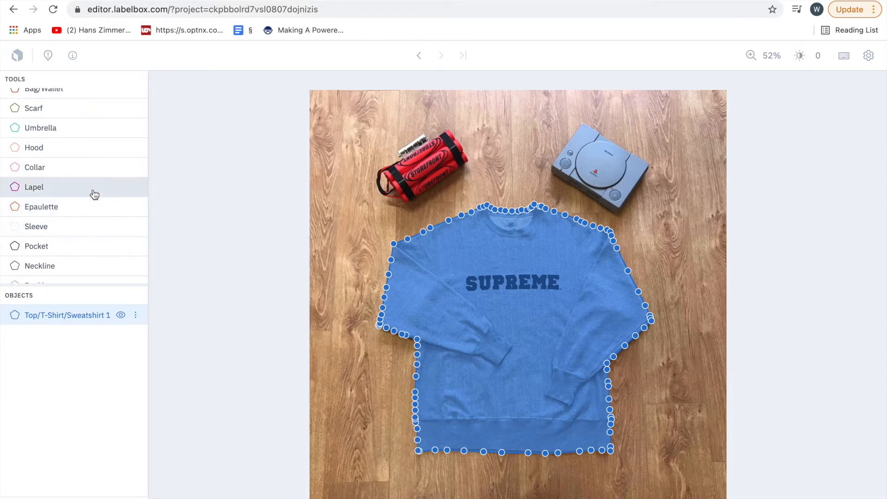
pyautogui.scroll(-3)
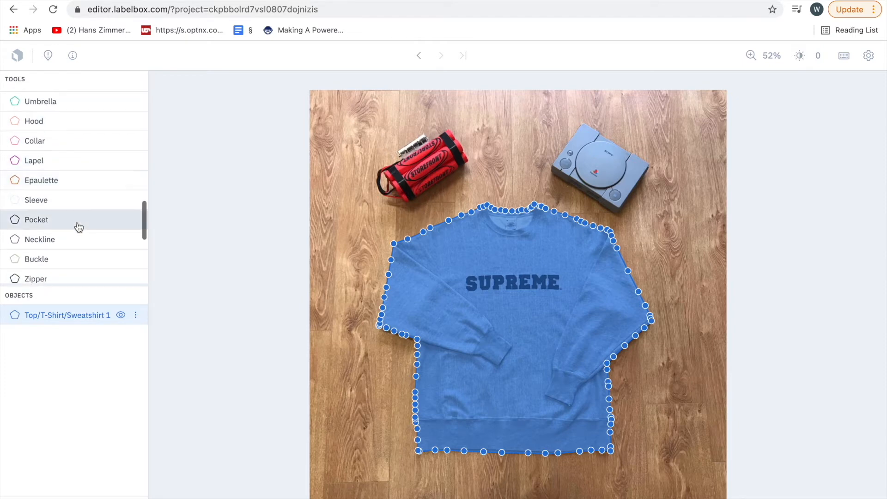
pyautogui.scroll(-3)
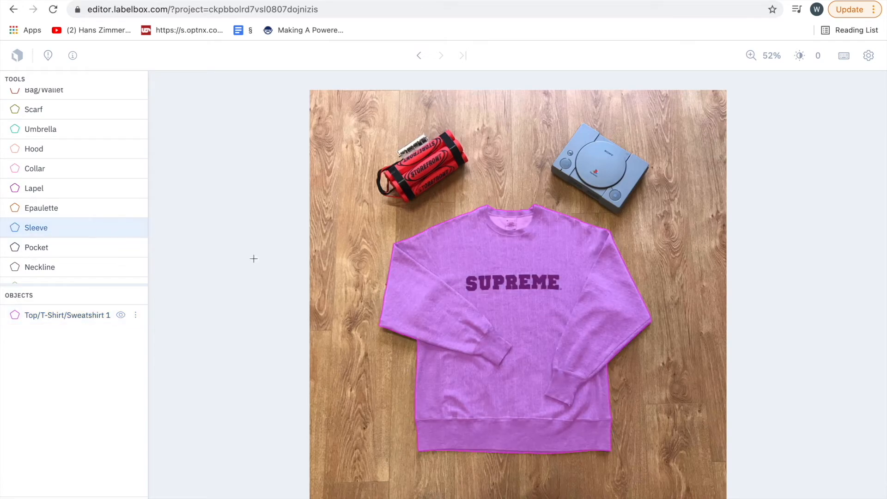
# Step: Trace the left sleeve from the shoulder seam and close the polygon as Sleeve 1
pyautogui.click(751, 56)
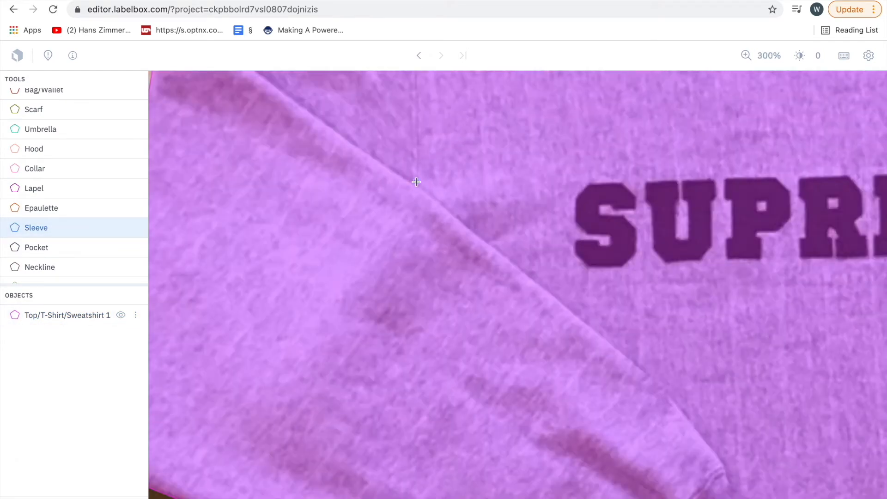
pyautogui.scroll(-3)
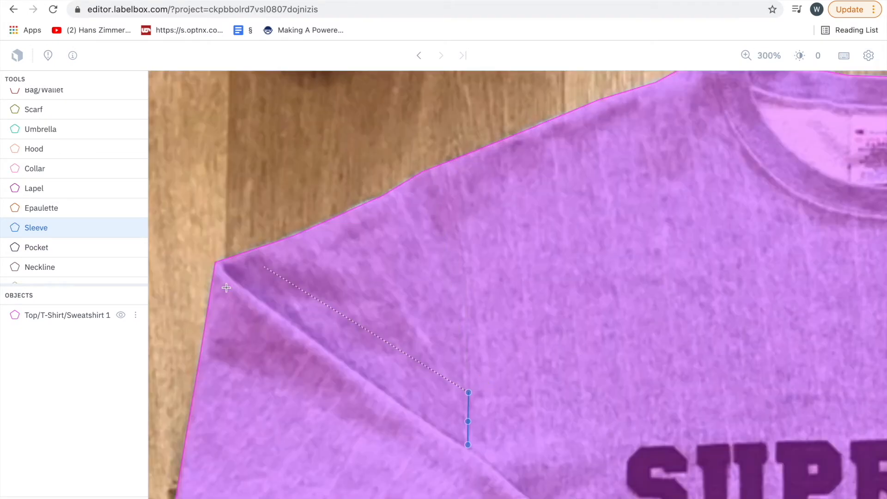
pyautogui.scroll(-3)
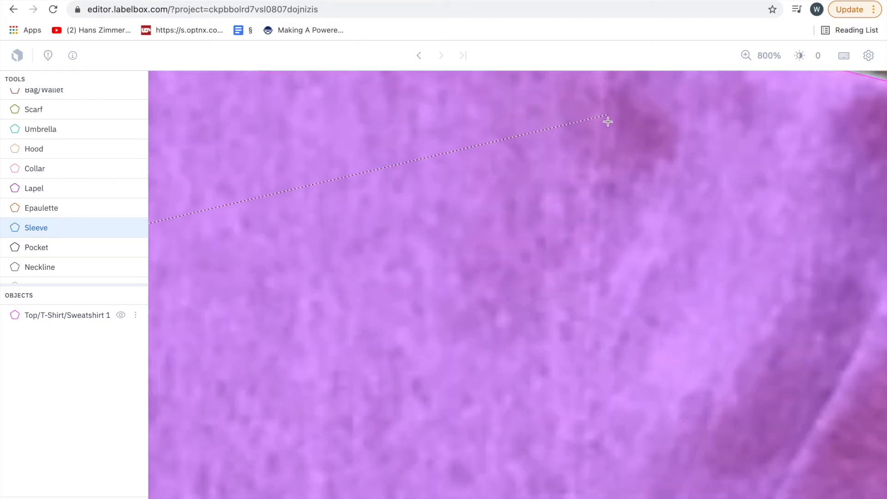
pyautogui.scroll(-3)
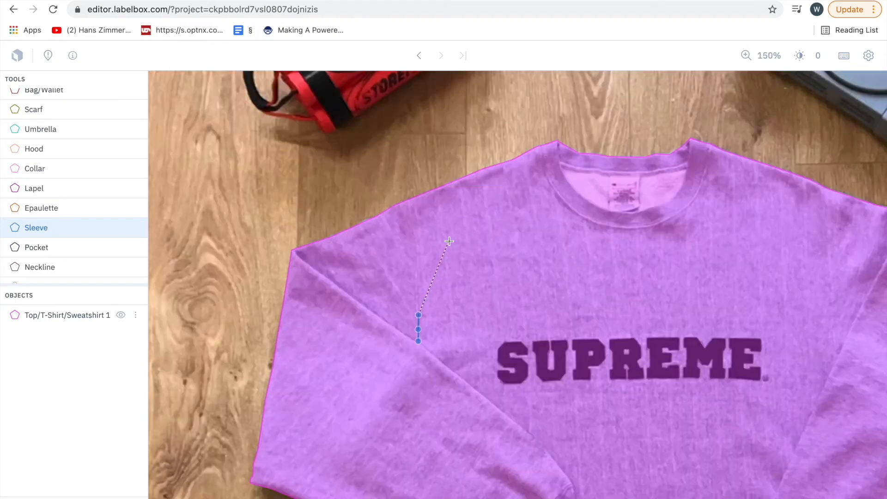
pyautogui.scroll(-3)
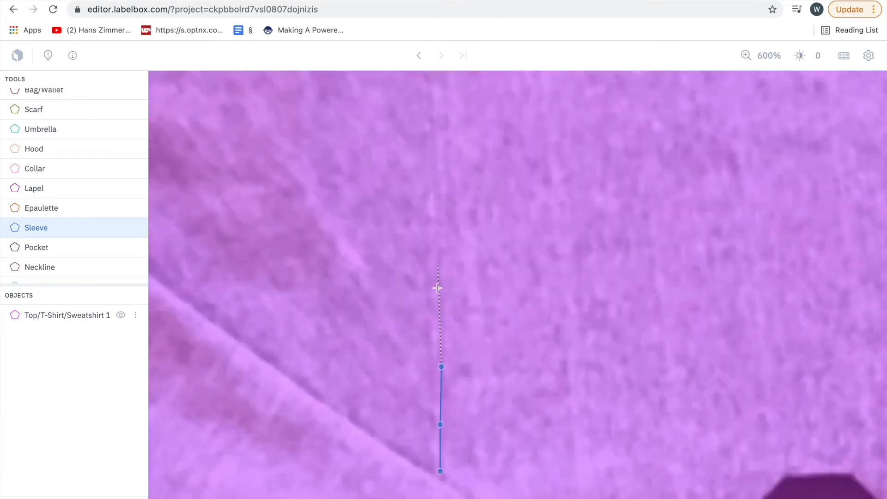
pyautogui.press('shift+z')
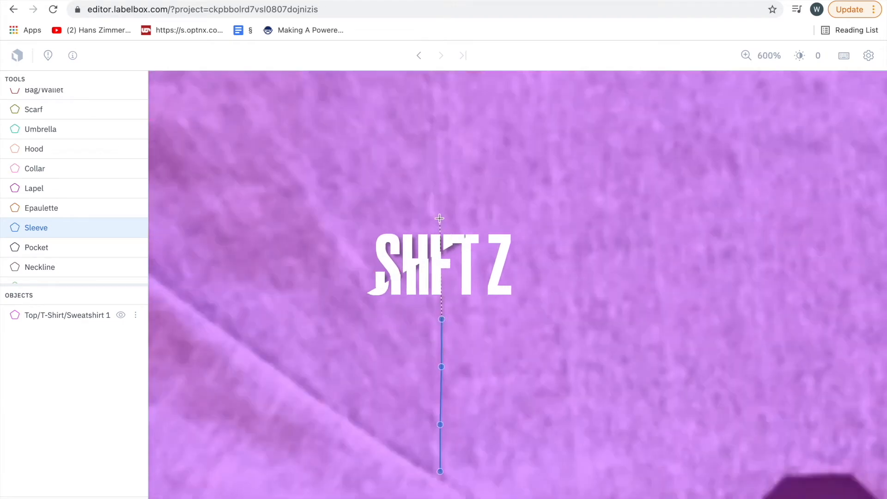
pyautogui.press('shift+z')
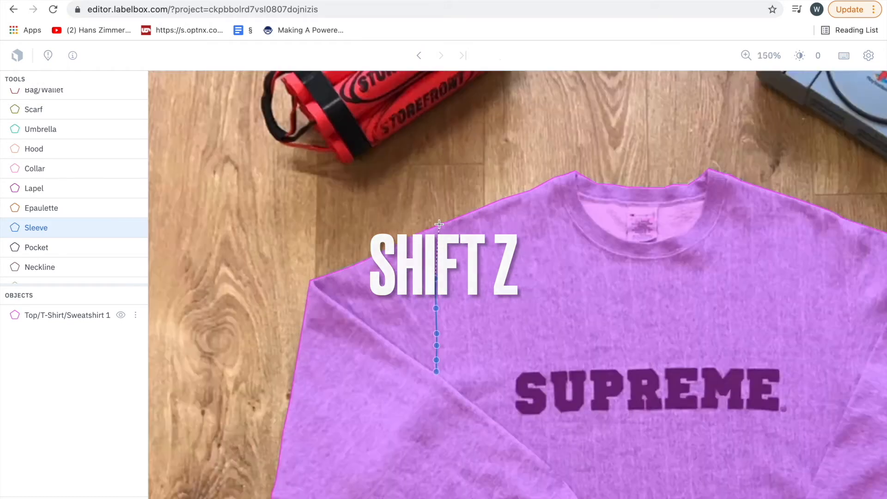
pyautogui.press('shift+z')
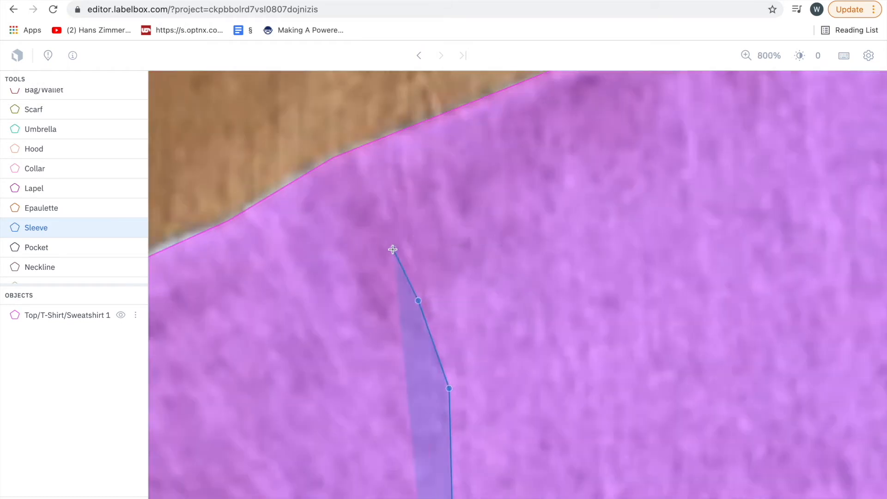
pyautogui.click(393, 250)
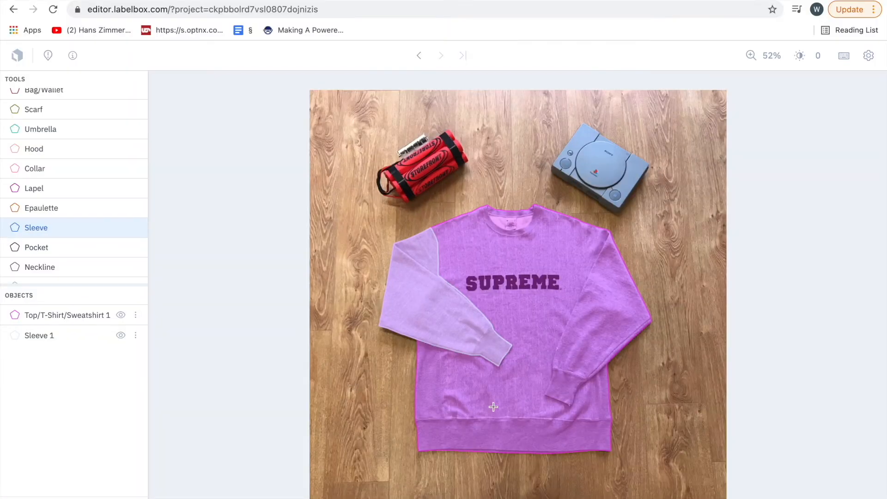
pyautogui.moveTo(469, 311)
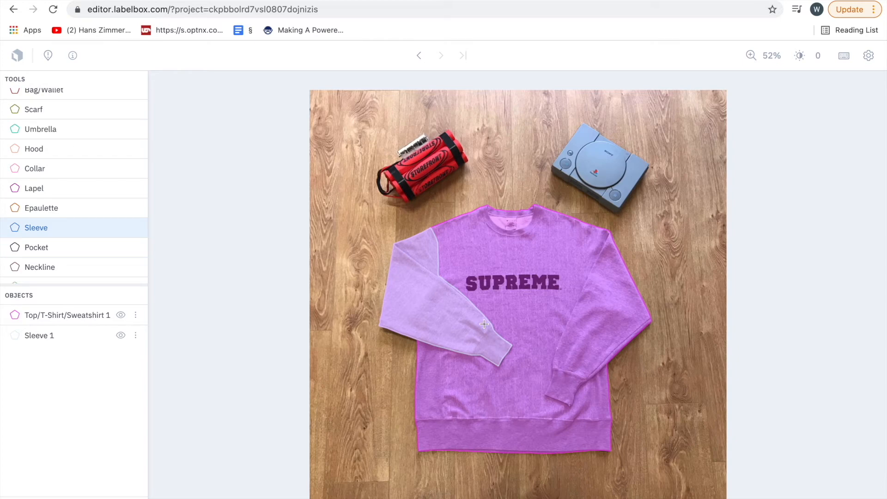
pyautogui.moveTo(60, 232)
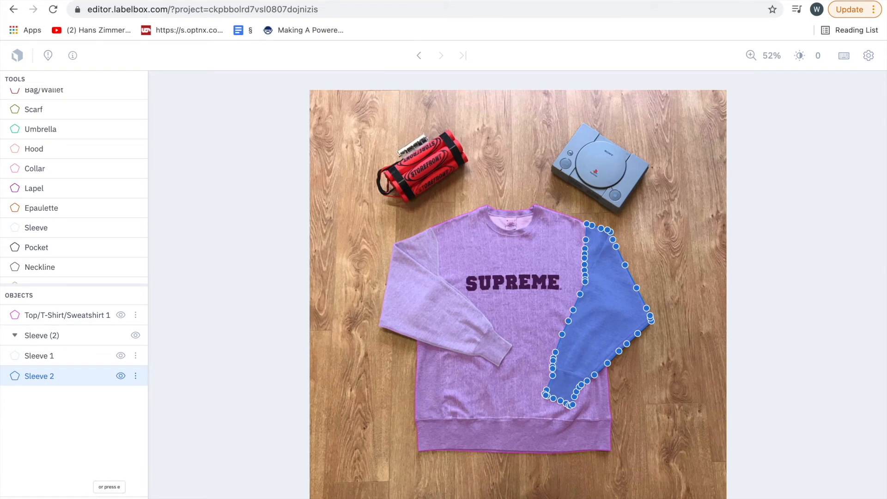
pyautogui.moveTo(77, 407)
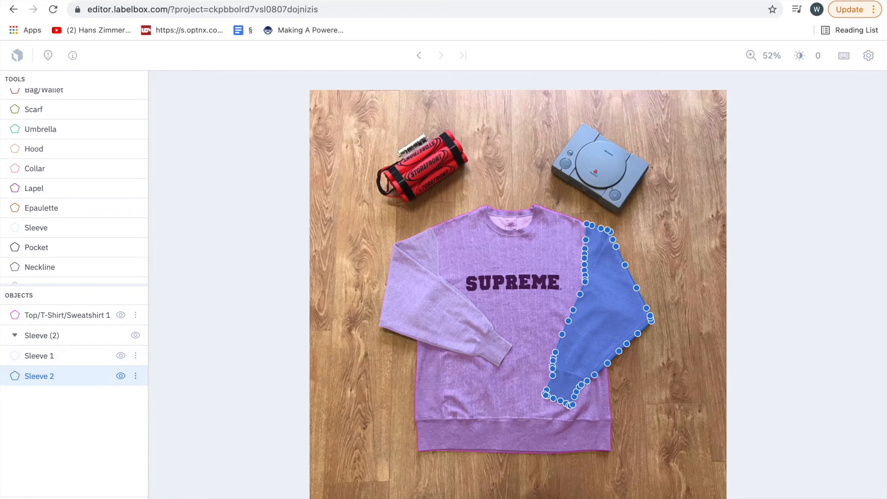
pyautogui.moveTo(115, 488)
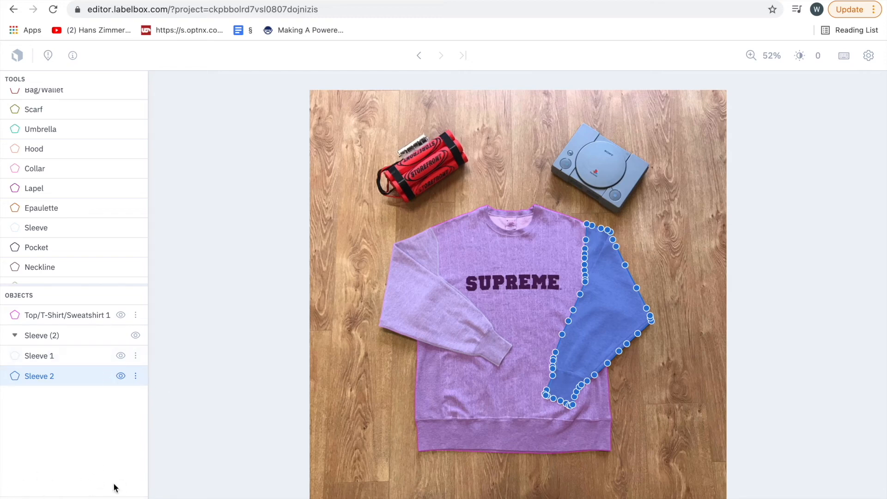
pyautogui.moveTo(644, 268)
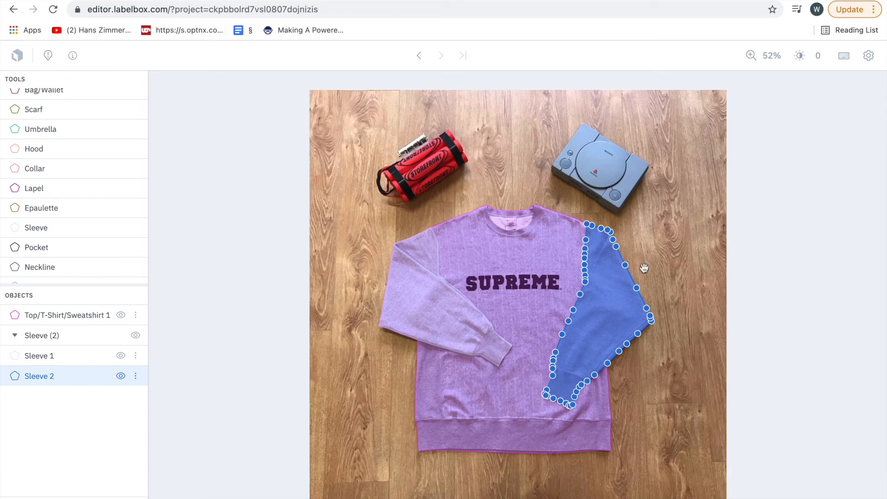